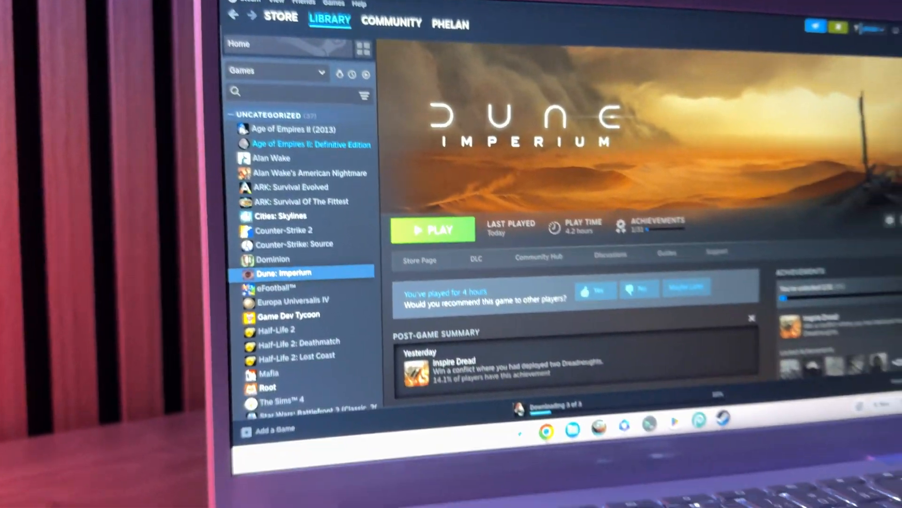
# - Search the ChromeOS Launcher for 'Steam' to find the Steam installer
pyautogui.click(13, 492)
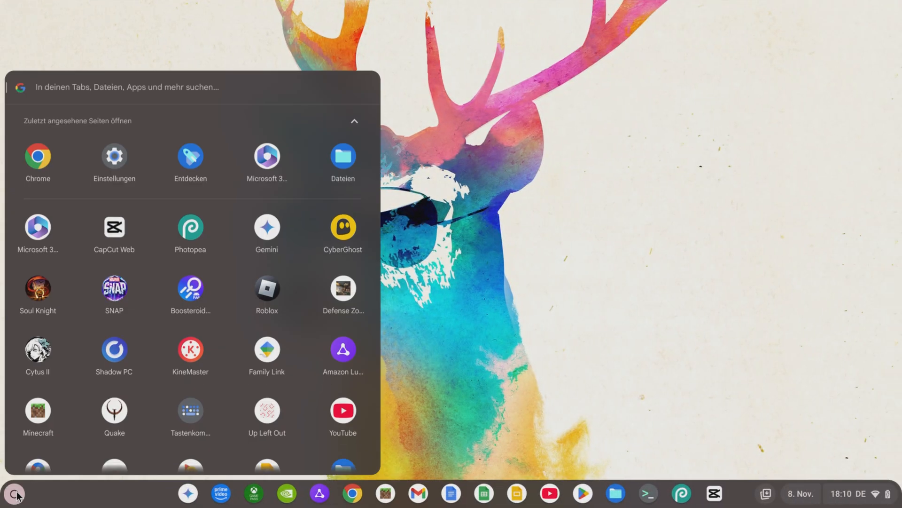
pyautogui.write('Steam')
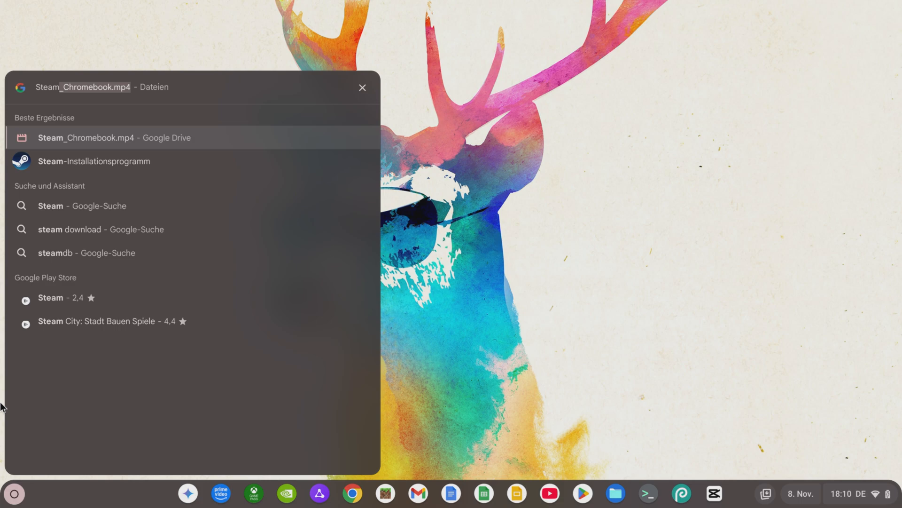
pyautogui.moveTo(10, 176)
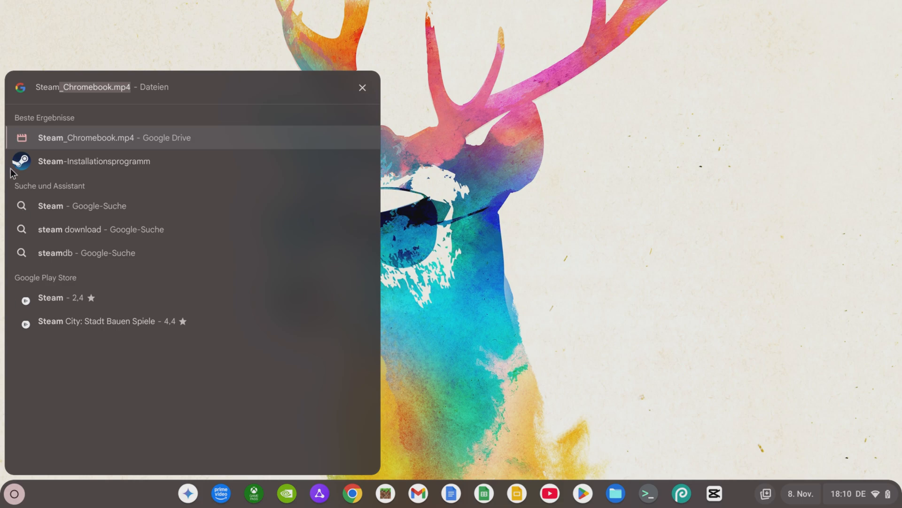
pyautogui.moveTo(152, 165)
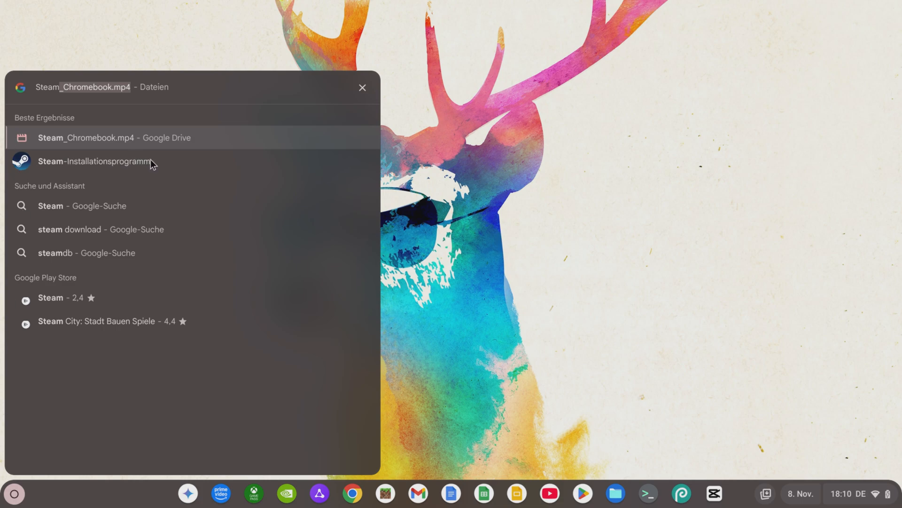
# - Run the Steam-Installationsprogramm, install Steam for Chromebook (Beta), and launch it with Steam öffnen
pyautogui.click(92, 162)
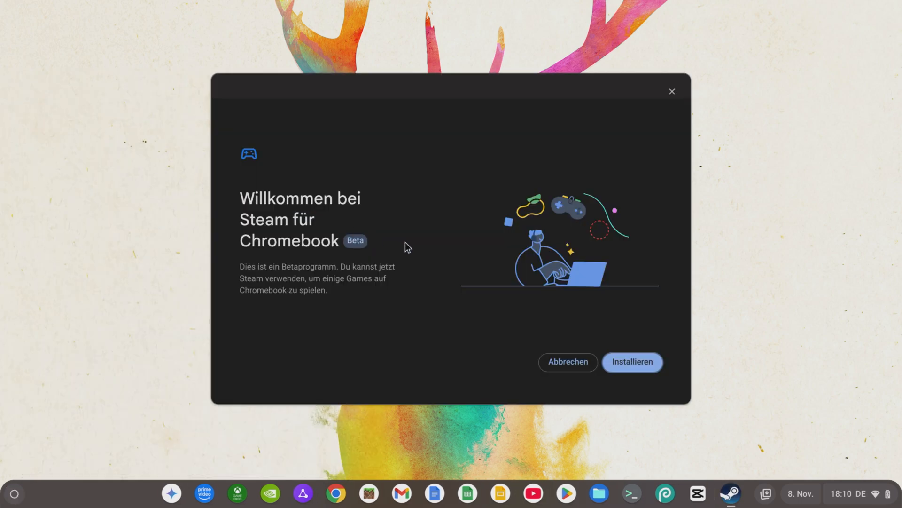
pyautogui.click(633, 362)
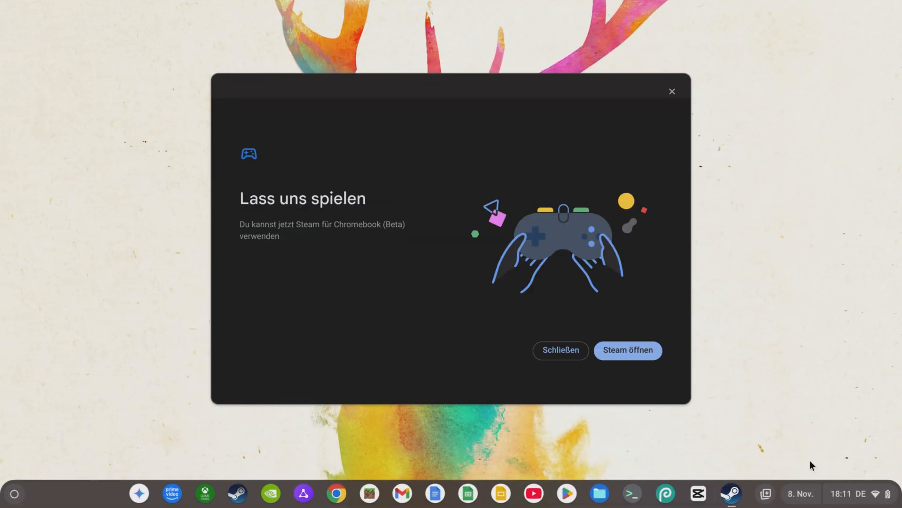
pyautogui.click(628, 351)
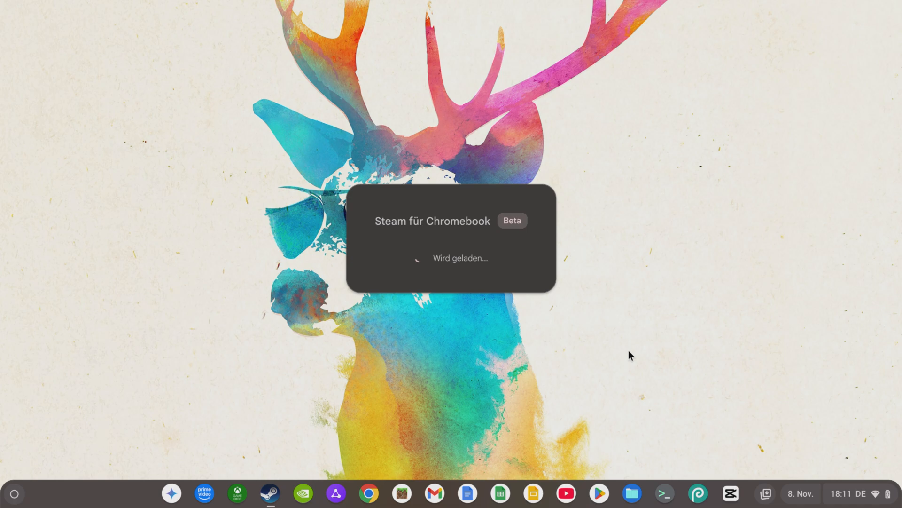